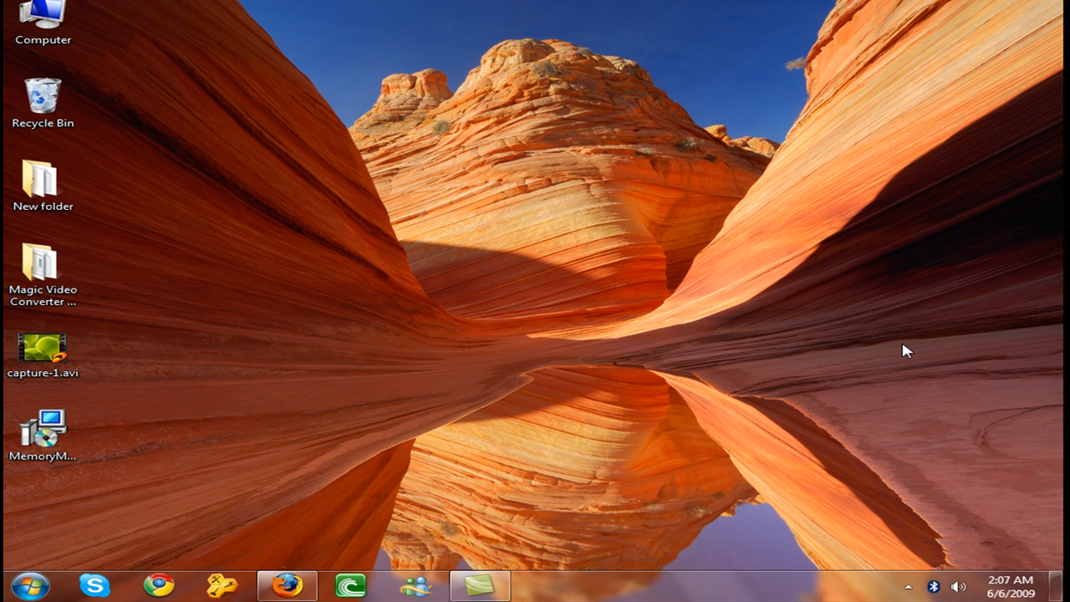
pyautogui.moveTo(417, 471)
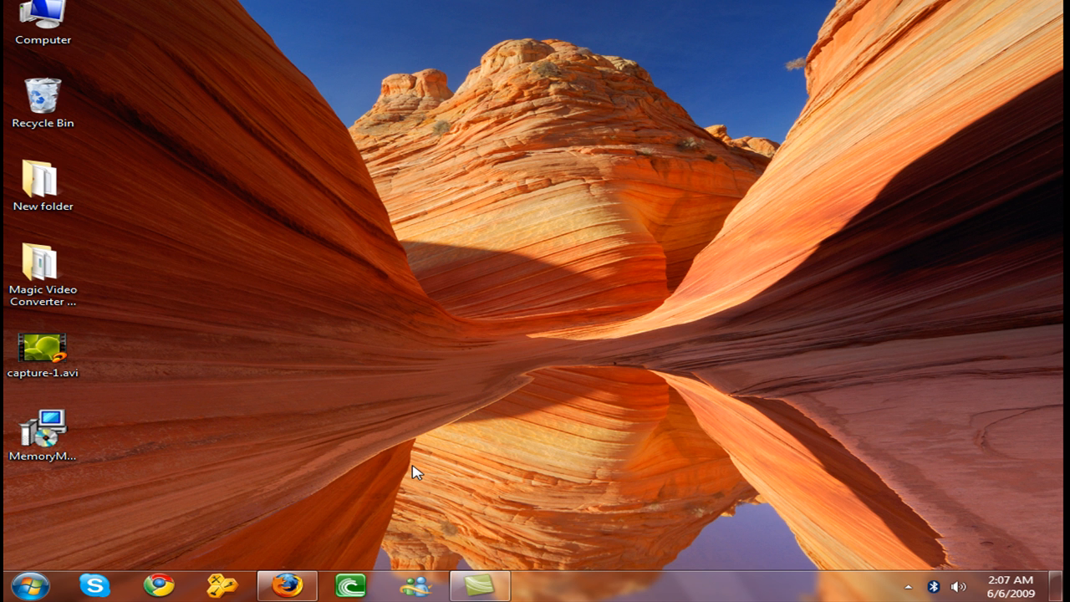
# Check the crucial.com download page in Firefox, then launch the MemoryMechanic installer from the desktop.
pyautogui.click(287, 585)
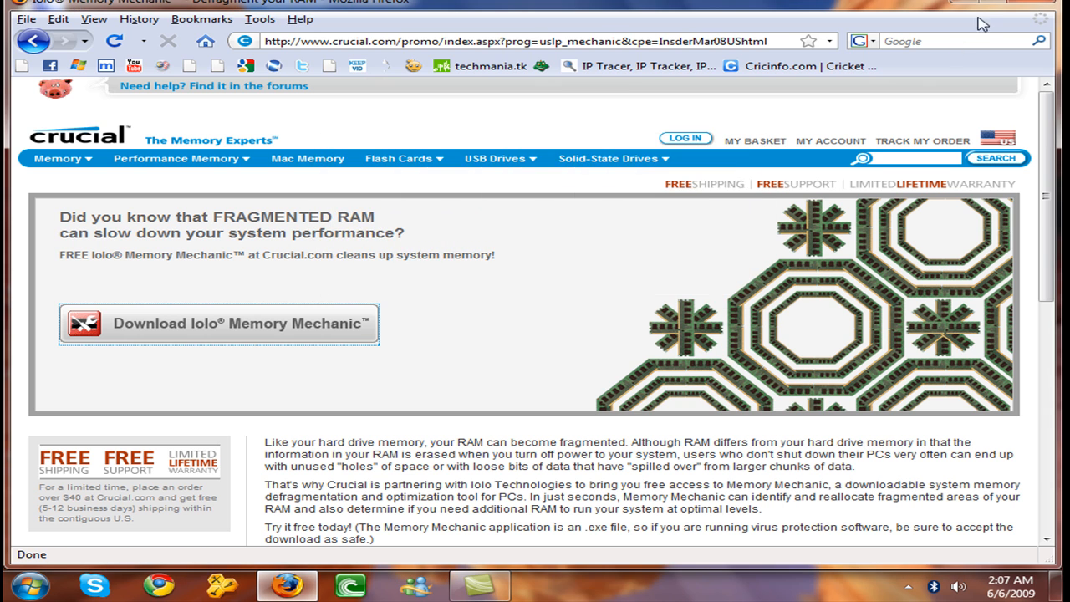
pyautogui.click(1018, 2)
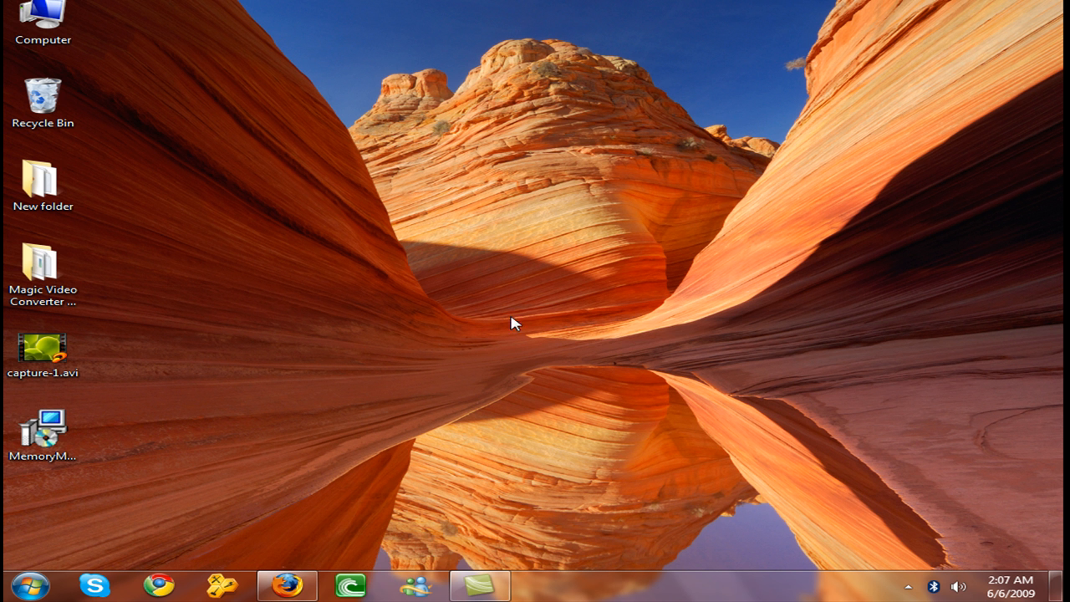
pyautogui.doubleClick(44, 426)
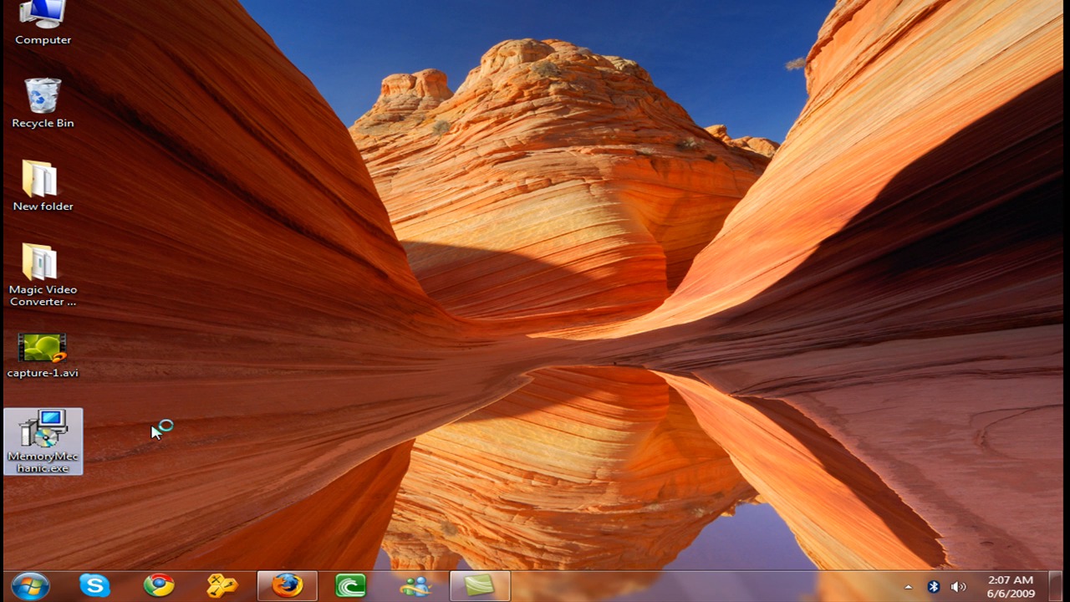
pyautogui.moveTo(70, 448)
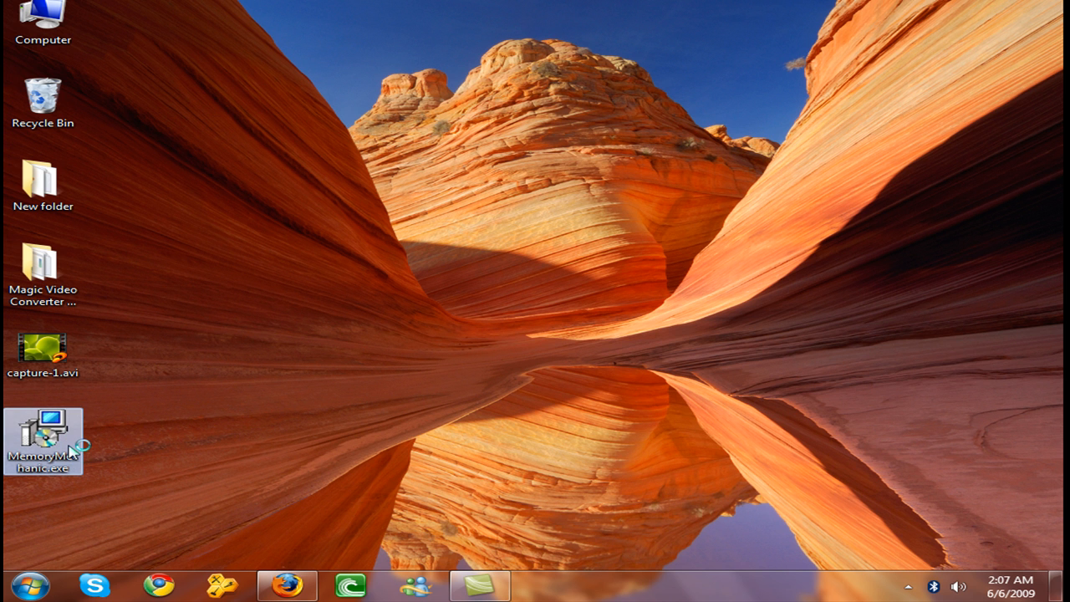
pyautogui.doubleClick(43, 426)
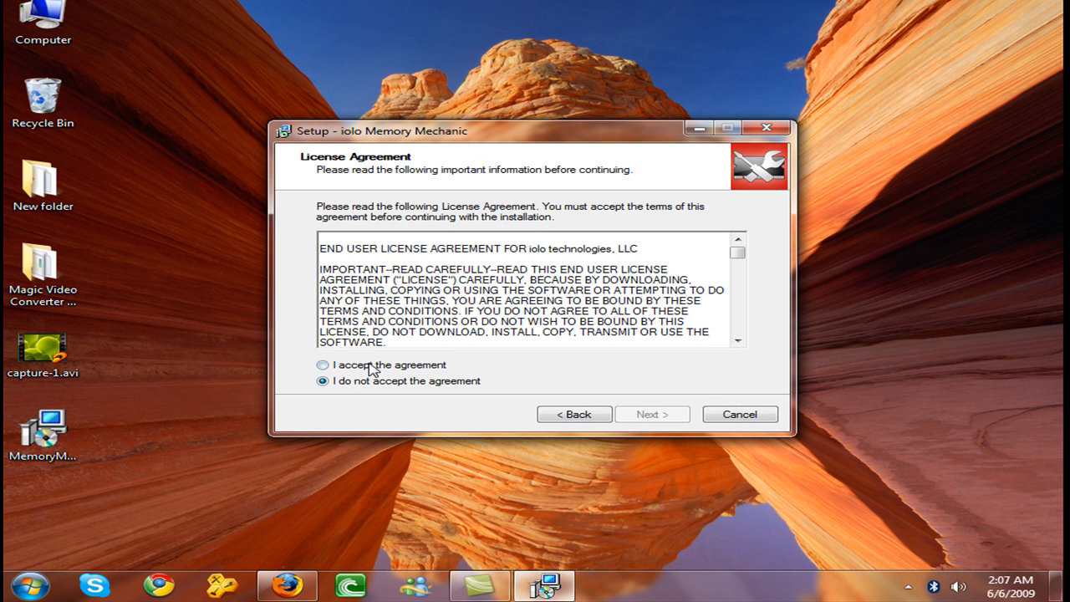
# Accept the license, keep 'Create a desktop icon', and finish setup with Memory Mechanic launching.
pyautogui.click(652, 415)
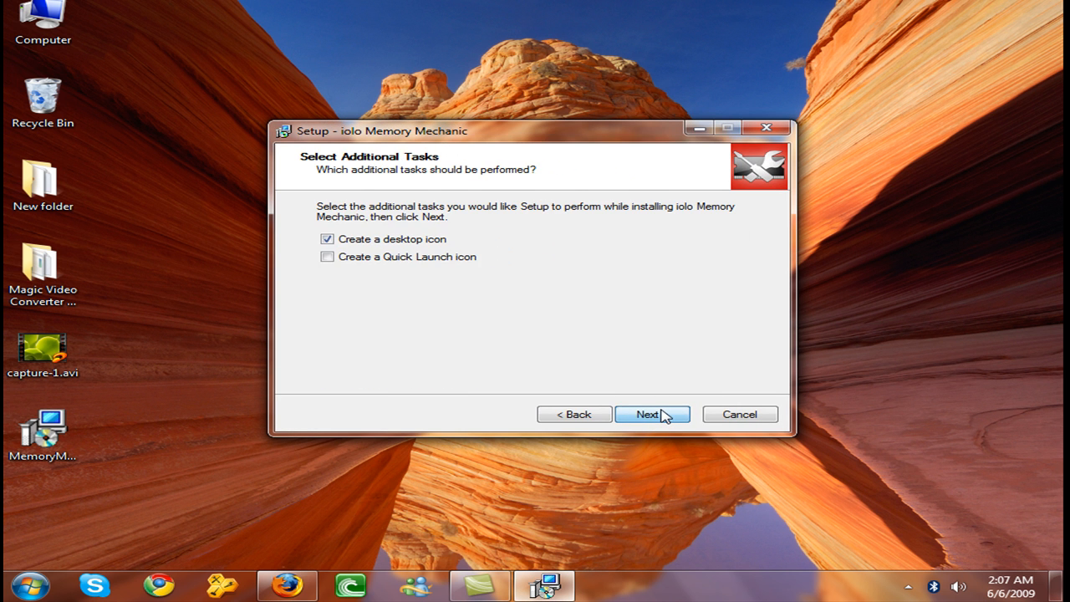
pyautogui.click(652, 415)
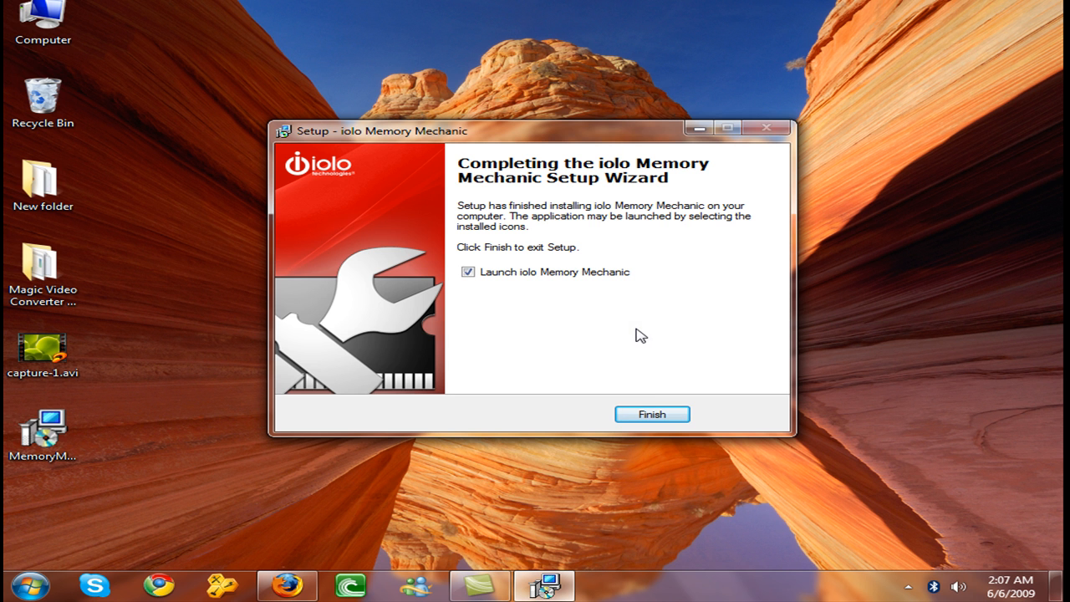
pyautogui.click(652, 415)
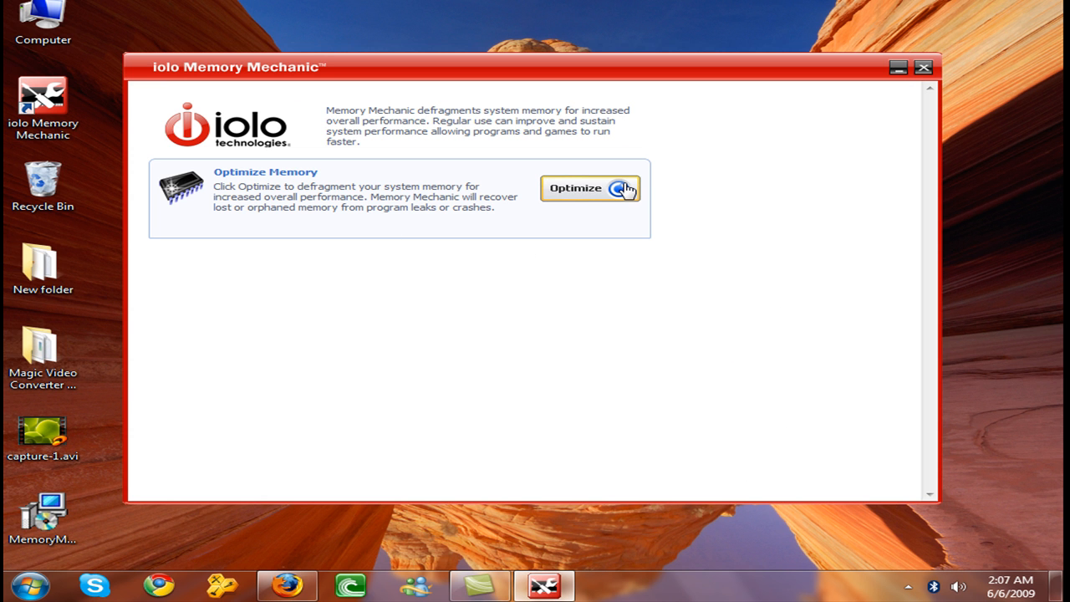
# Optimize and defragment memory to recover 228.59 MB, review the summary, then exit Memory Mechanic.
pyautogui.click(588, 187)
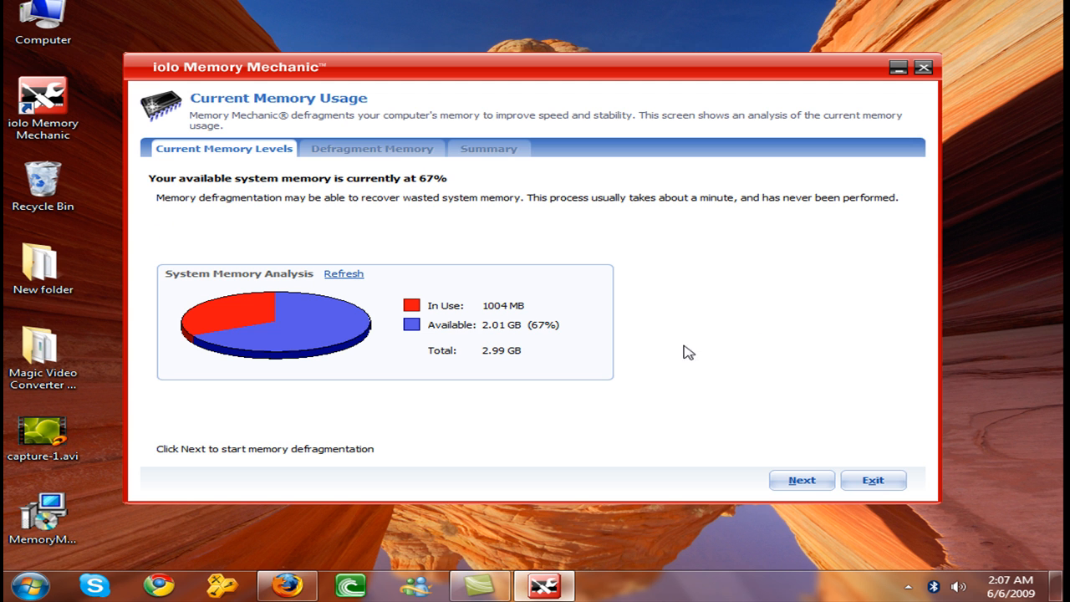
pyautogui.moveTo(466, 344)
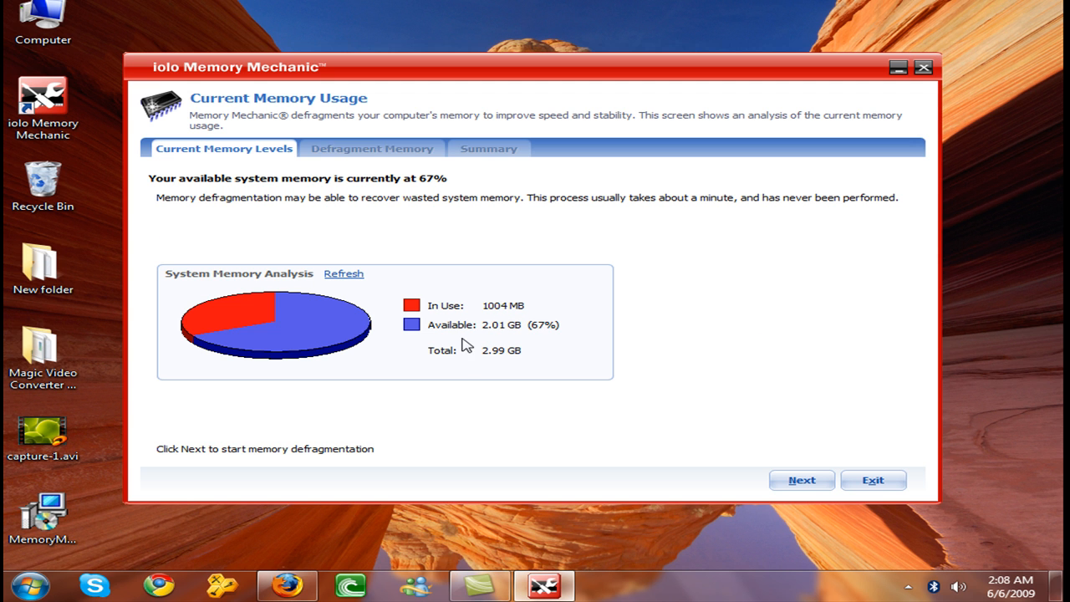
pyautogui.moveTo(799, 458)
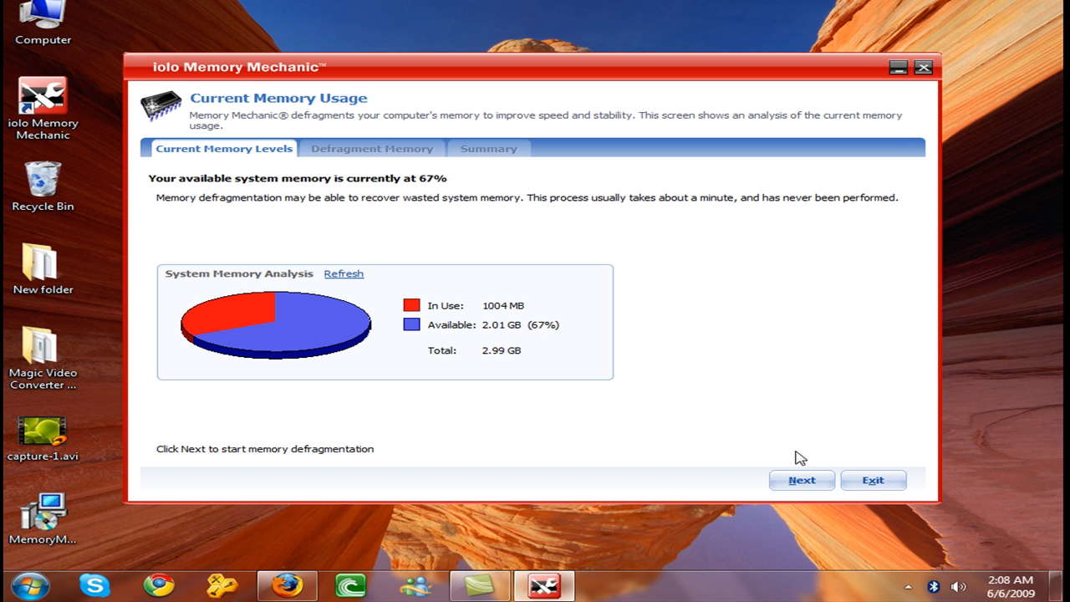
pyautogui.click(798, 478)
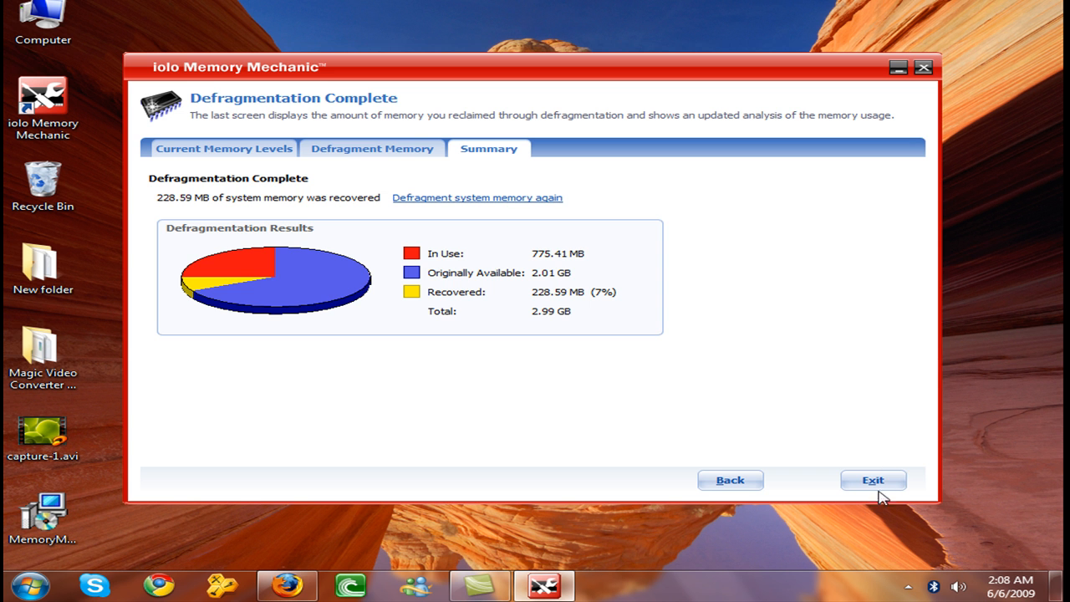
pyautogui.click(873, 478)
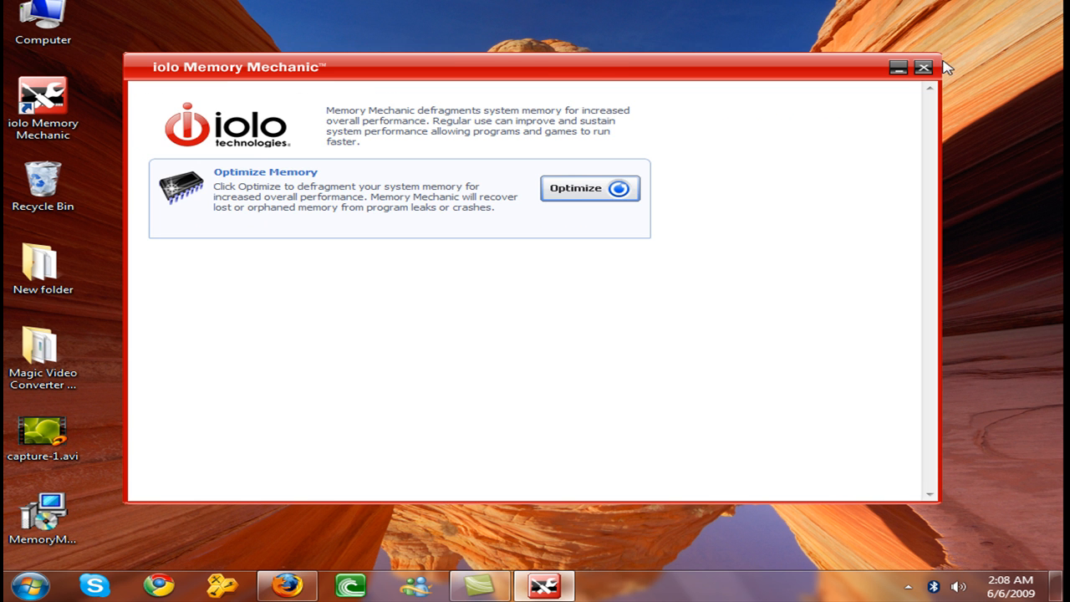
pyautogui.click(923, 67)
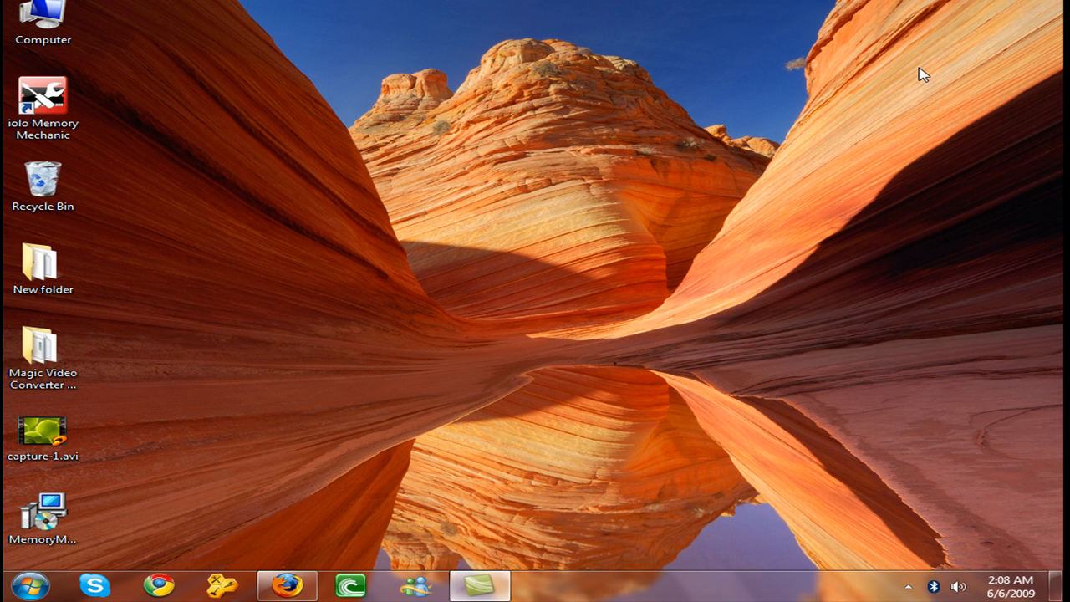
pyautogui.doubleClick(43, 16)
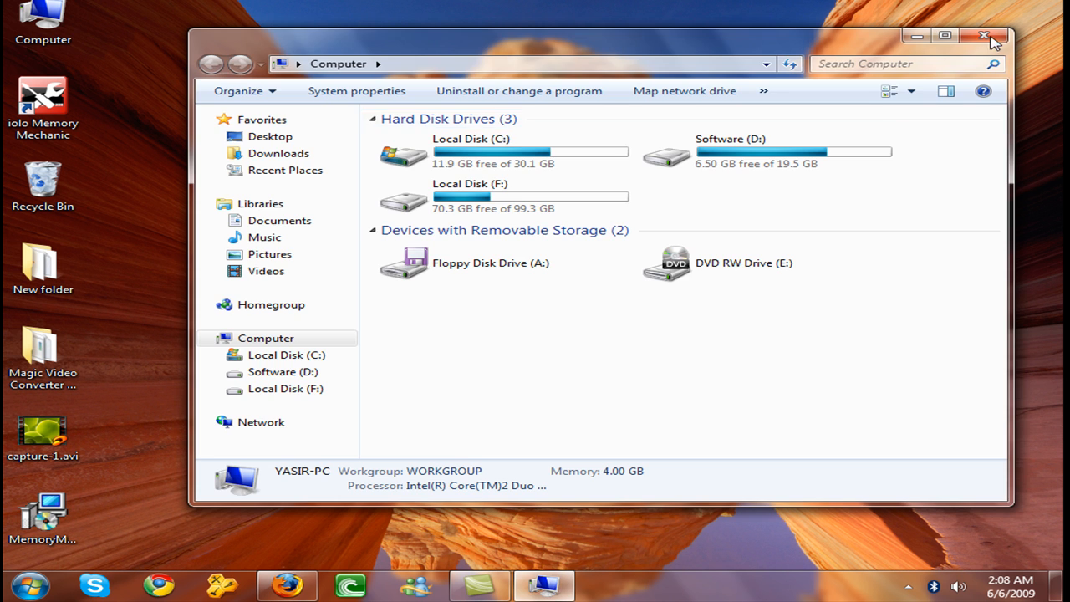
pyautogui.click(985, 37)
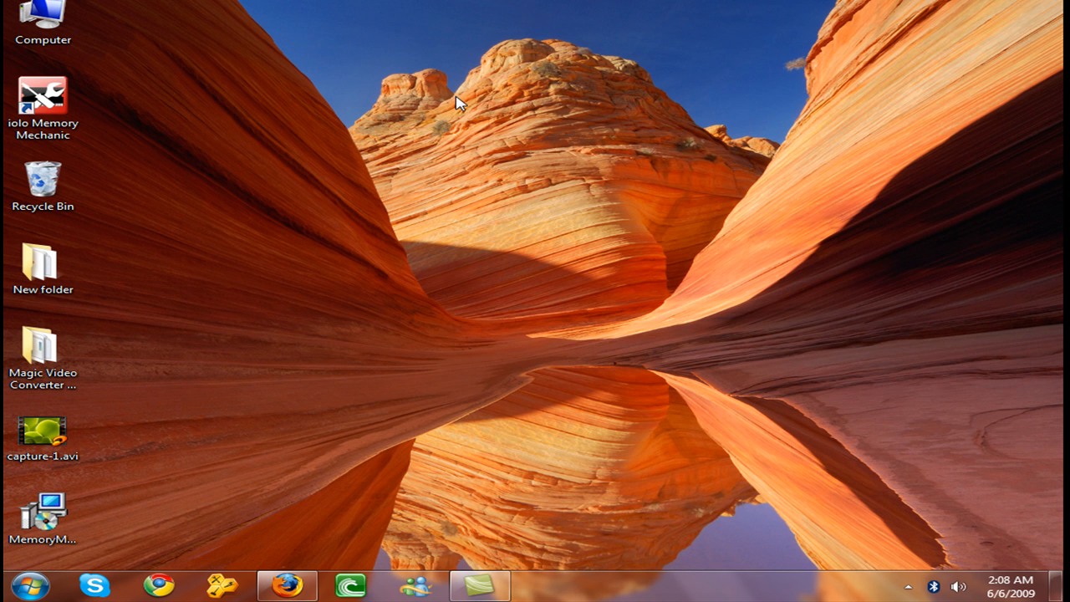
pyautogui.moveTo(468, 100)
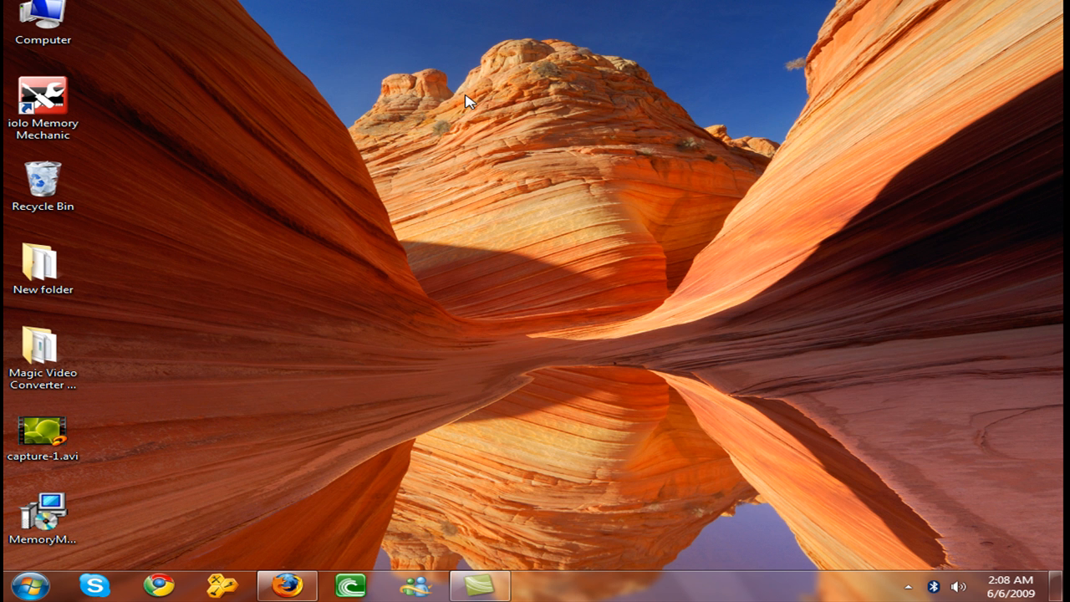